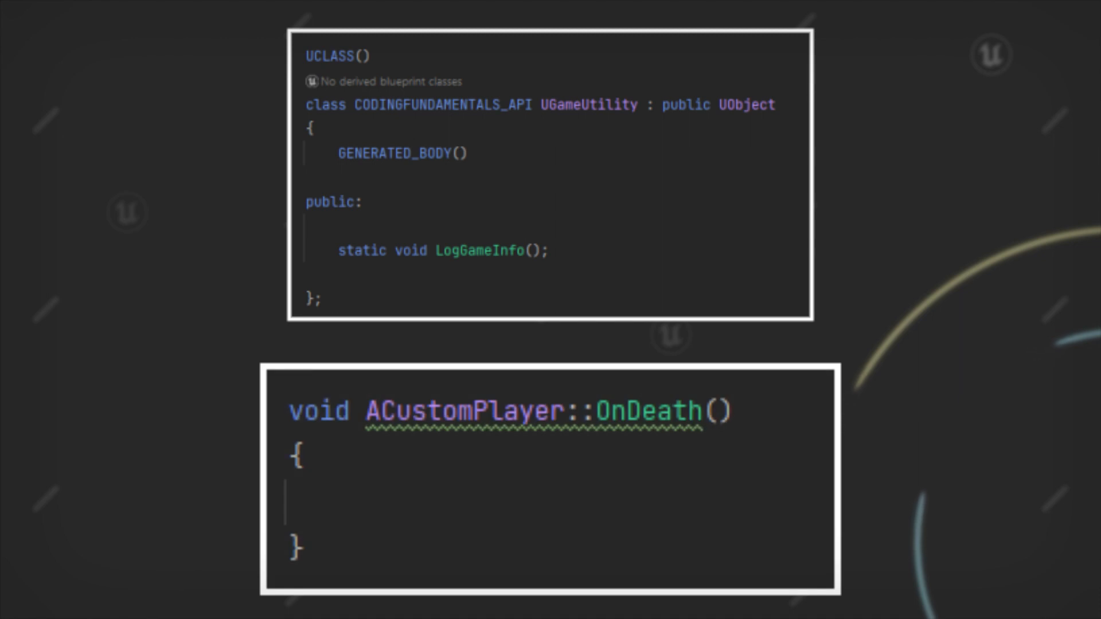
pyautogui.write('UGameUtility')
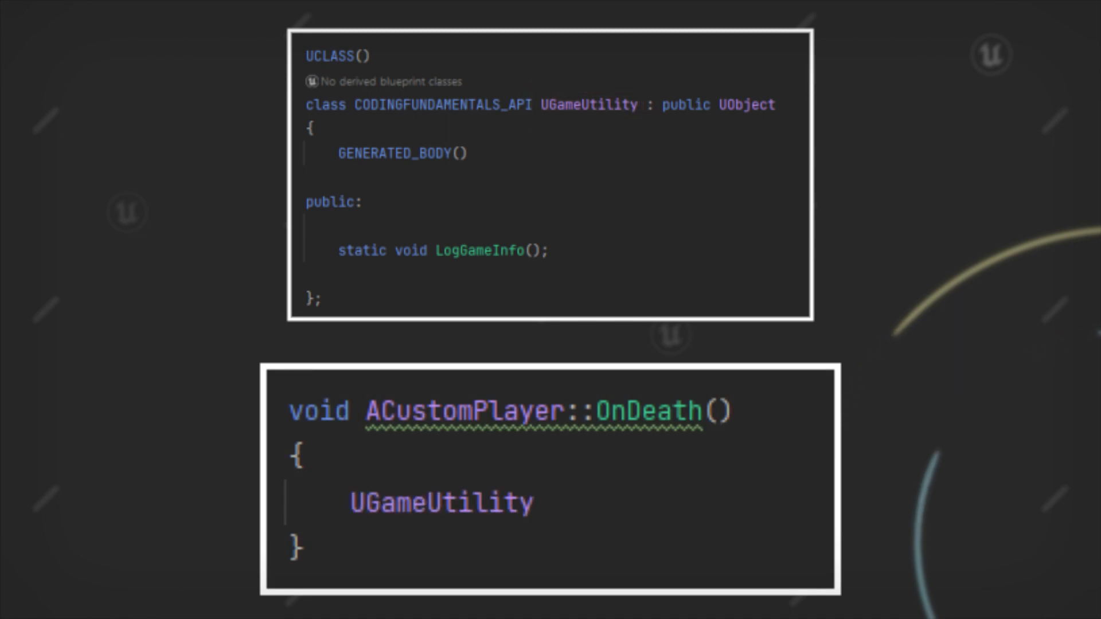
pyautogui.write('::')
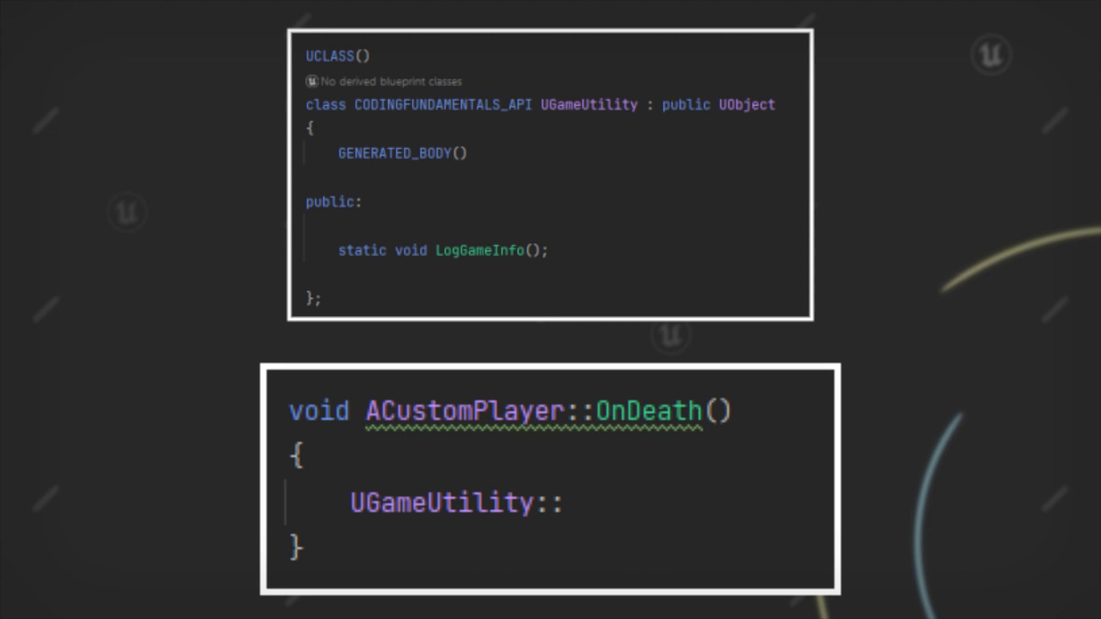
pyautogui.write('LogGameInfo();')
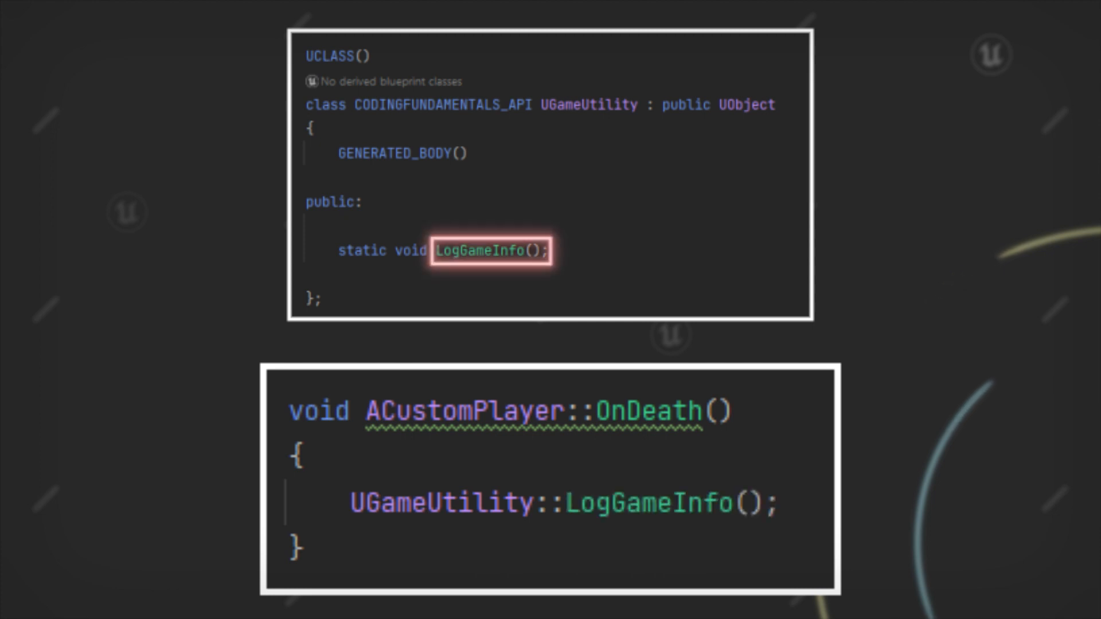